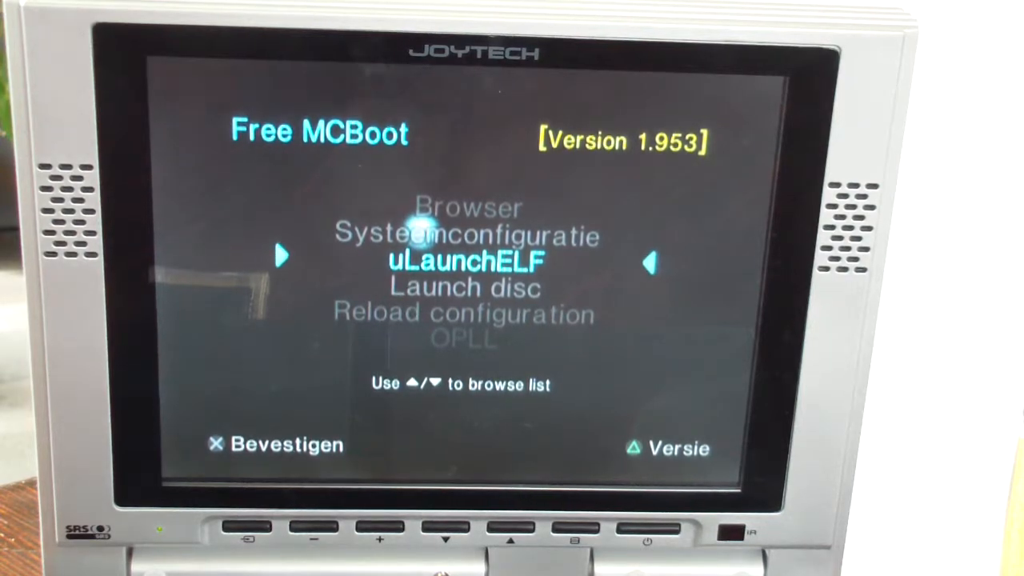
Highlight uLaunchELF in the Free McBoot menu and launch it to list storage devices.
key(up)
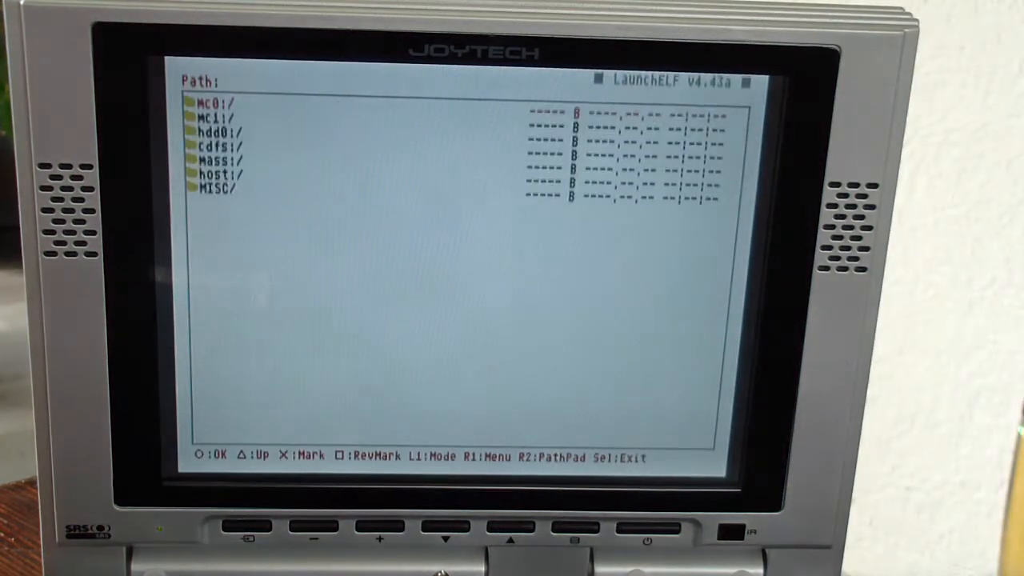
key(Down)
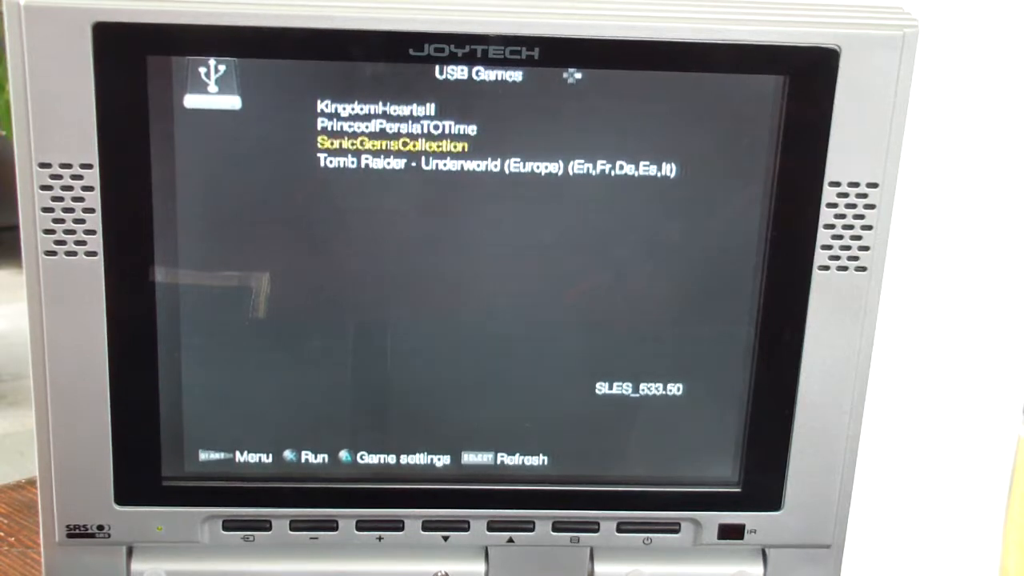
Move down to select Tomb Raider - Underworld (Europe), SLES_554.42, in the USB Games list.
key(Down)
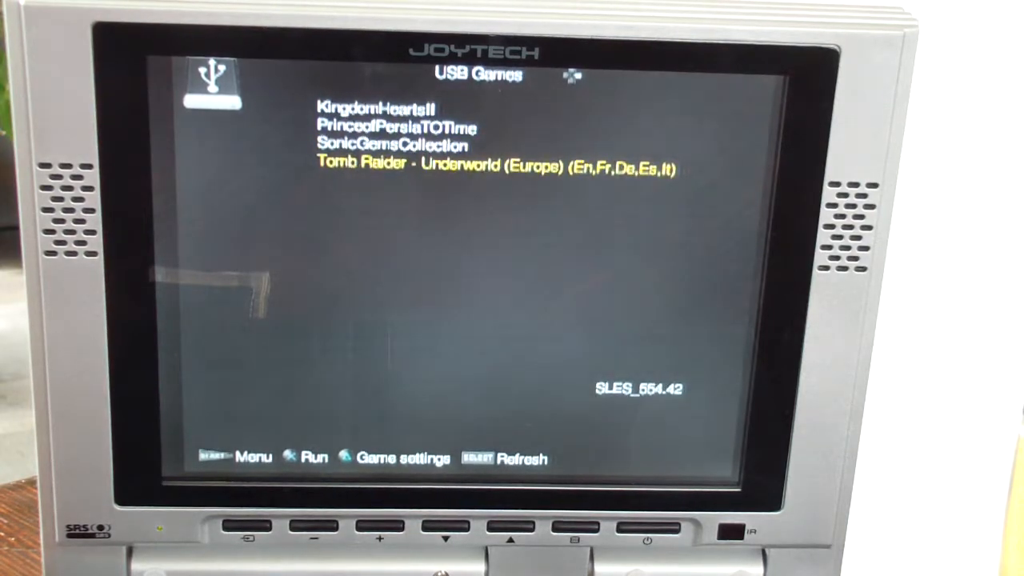